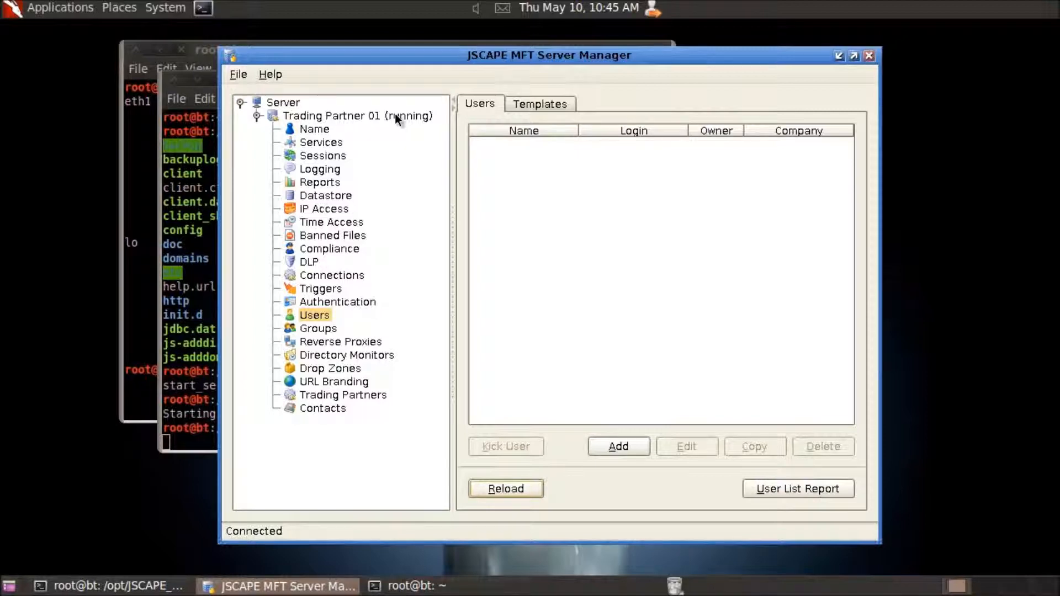
mouse_move(386, 215)
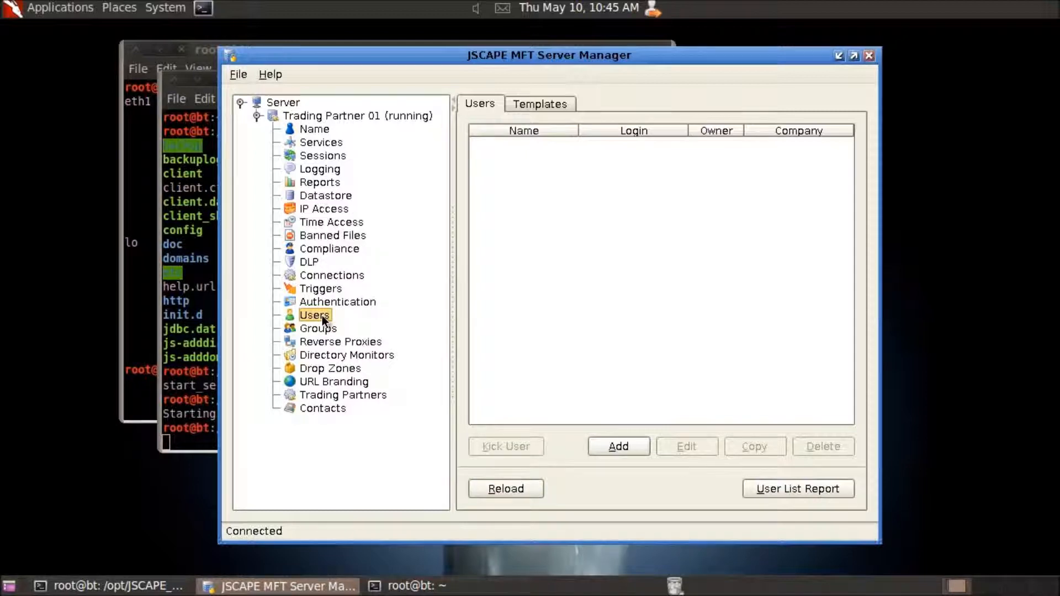
mouse_move(322, 315)
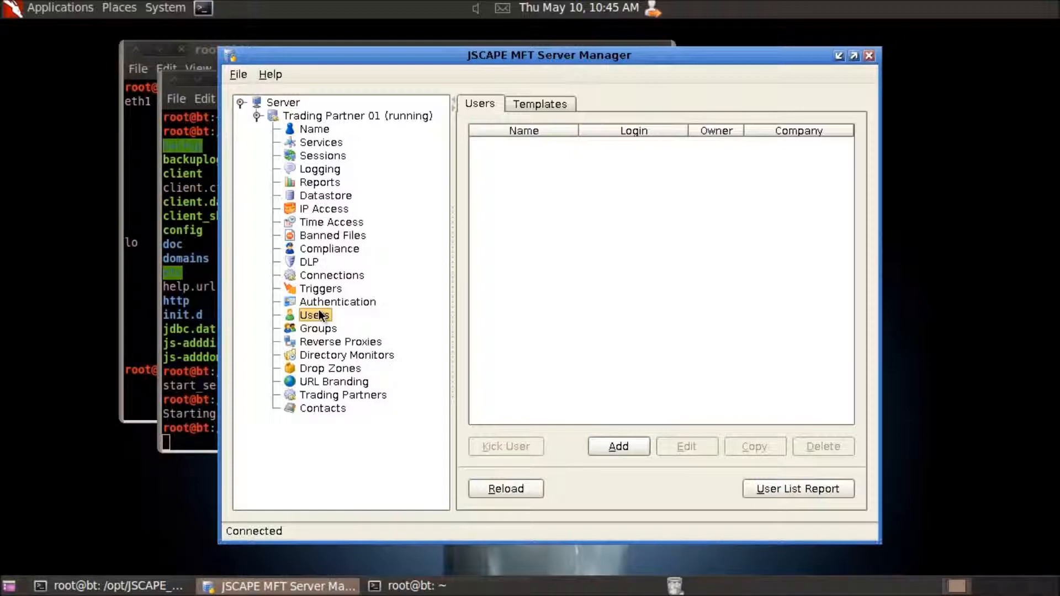
mouse_move(334, 316)
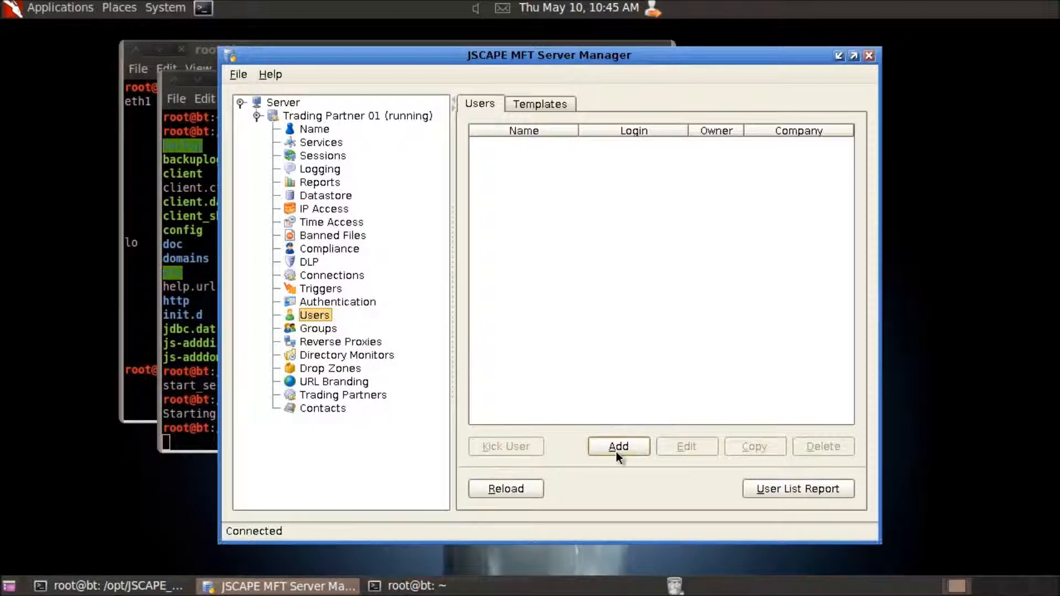
left_click(617, 446)
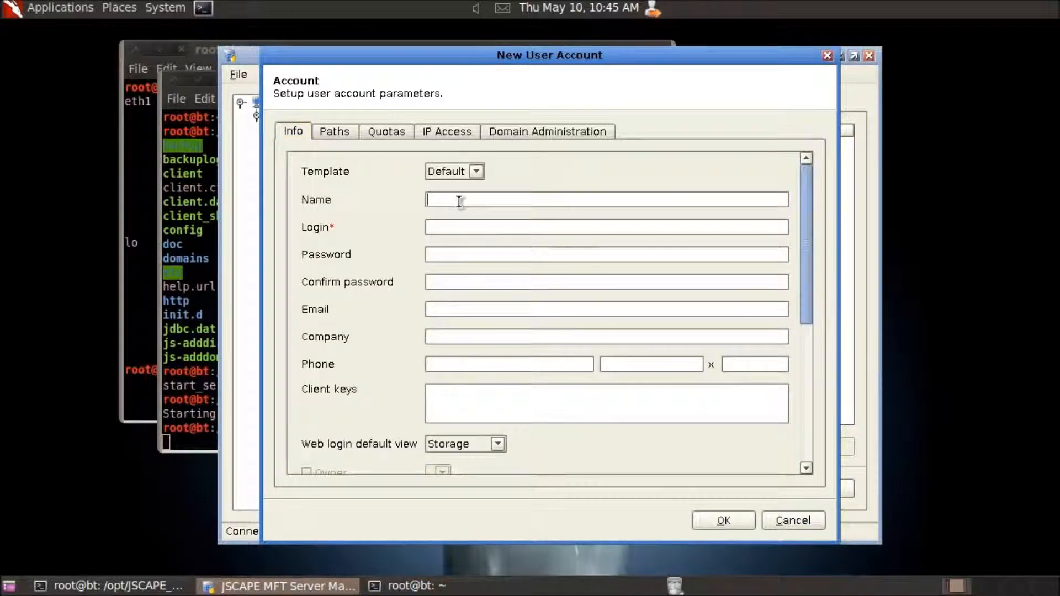
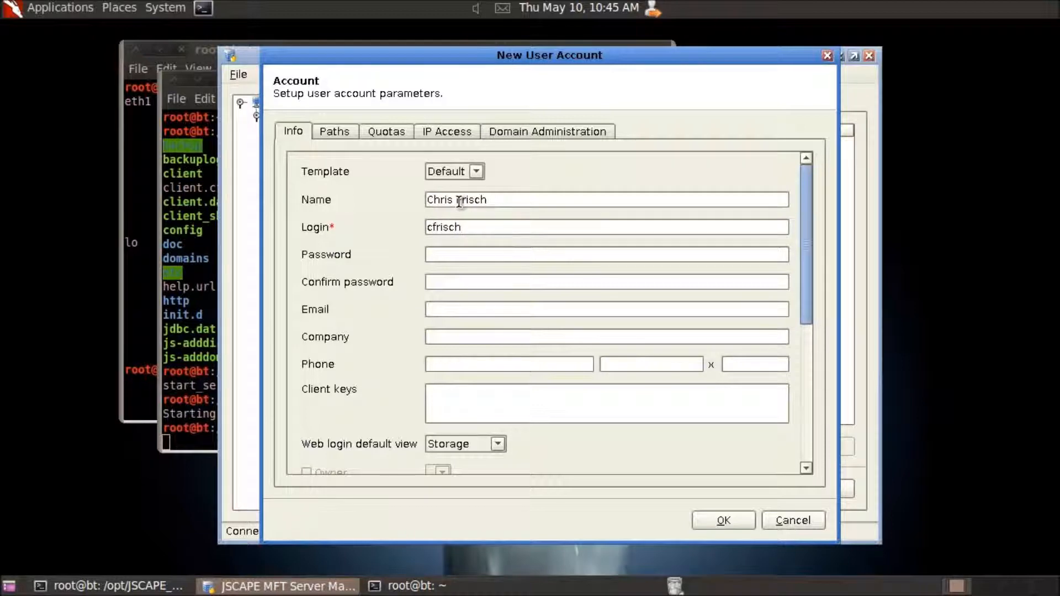
type("****")
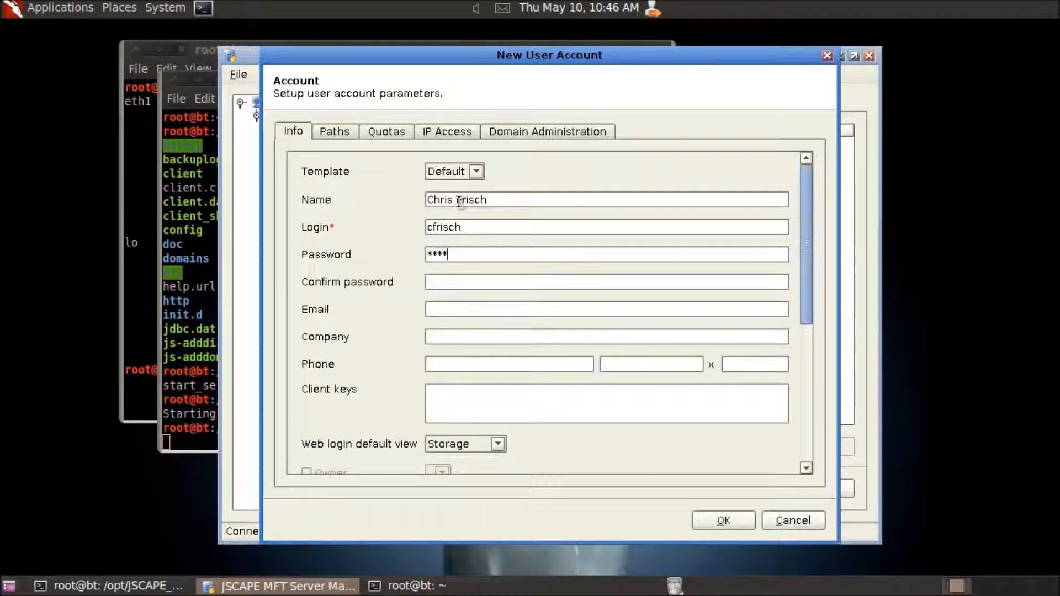
type("**")
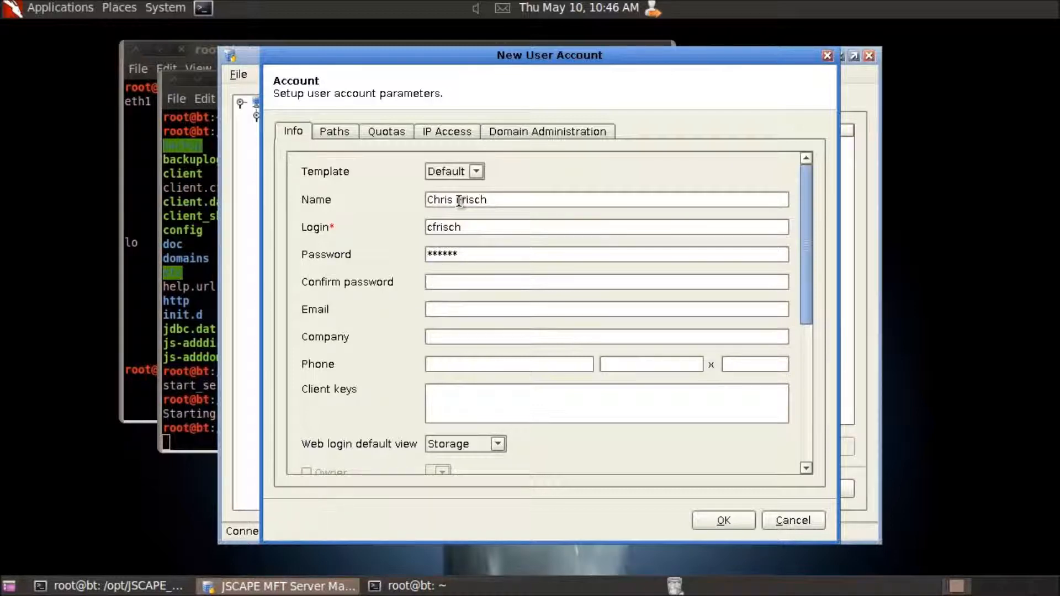
type("******")
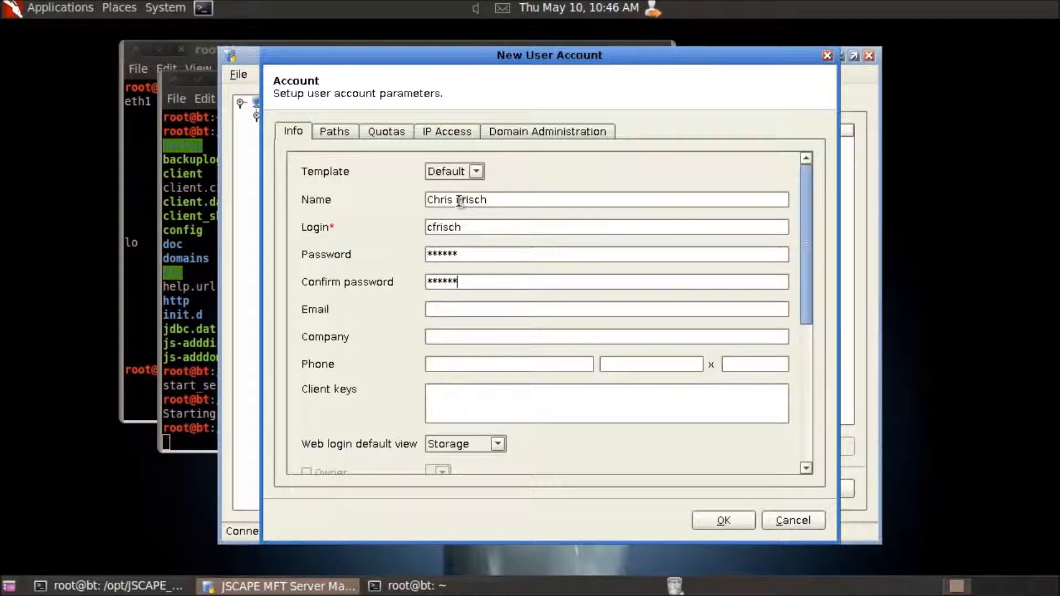
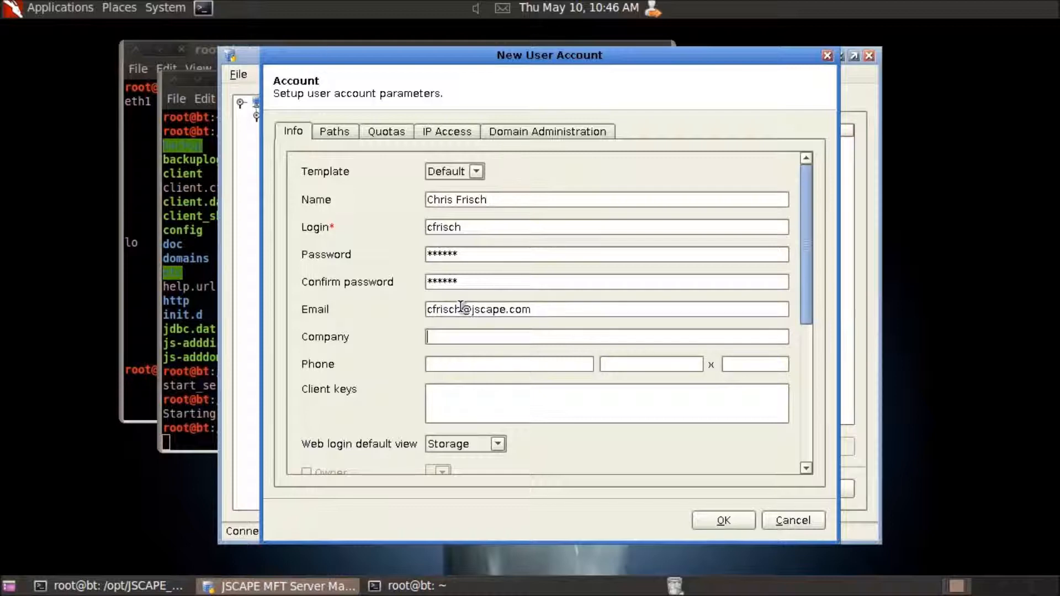
type("ACME")
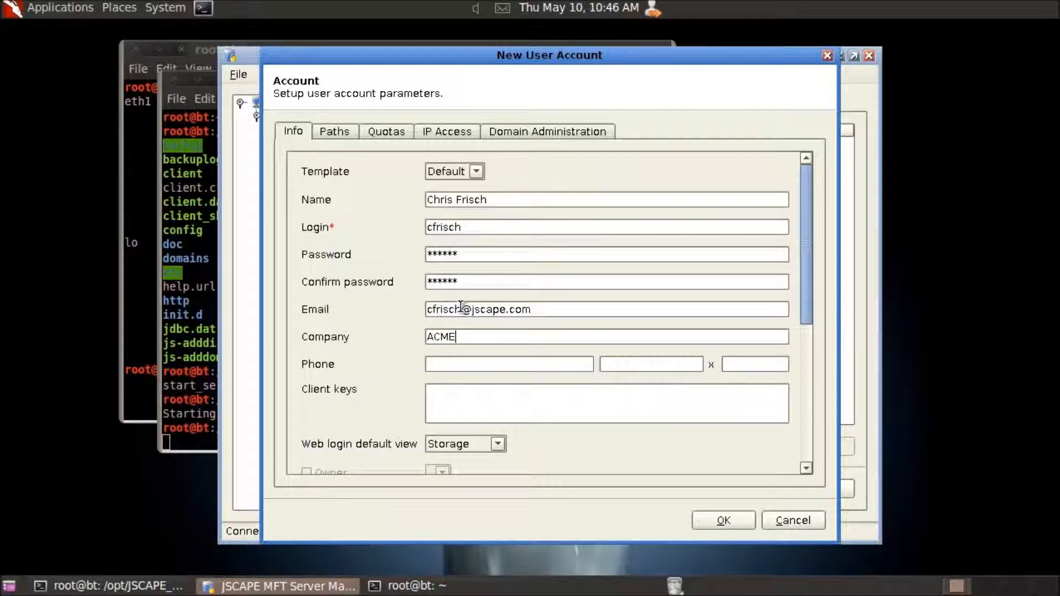
scroll("down", 3)
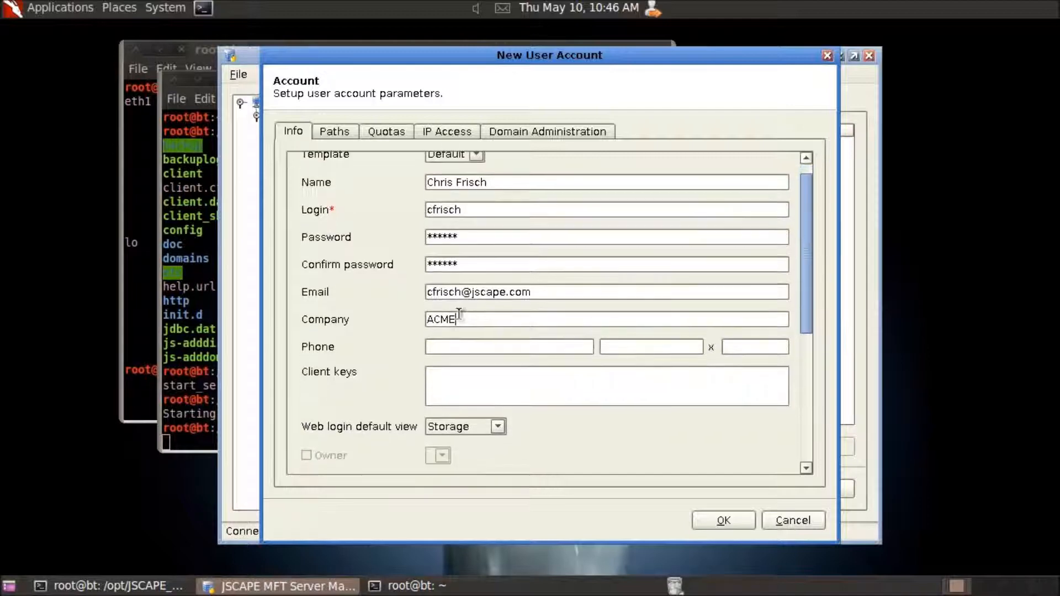
scroll("down", 3)
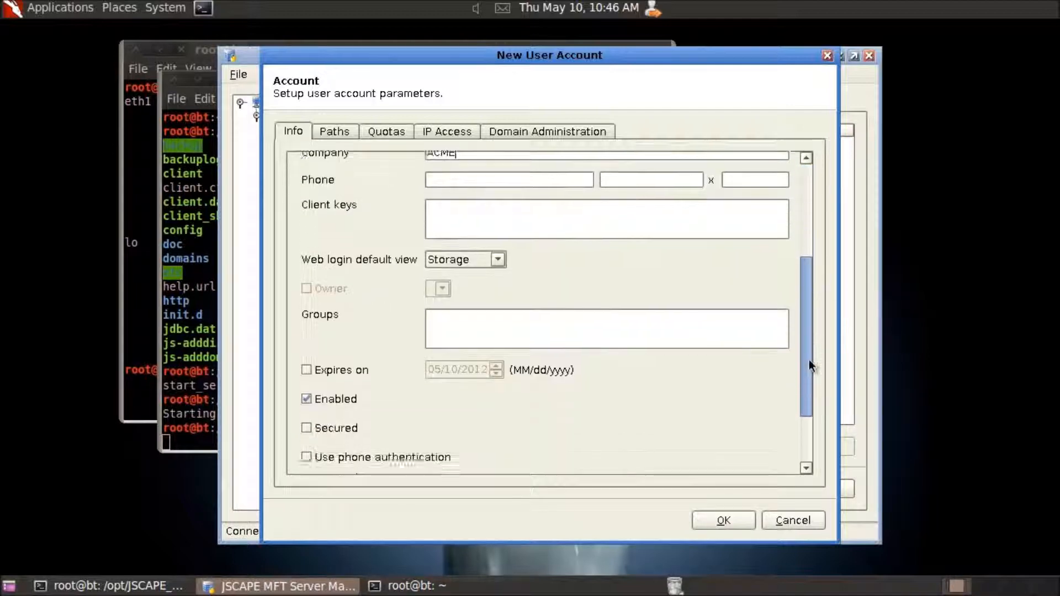
scroll("down", 3)
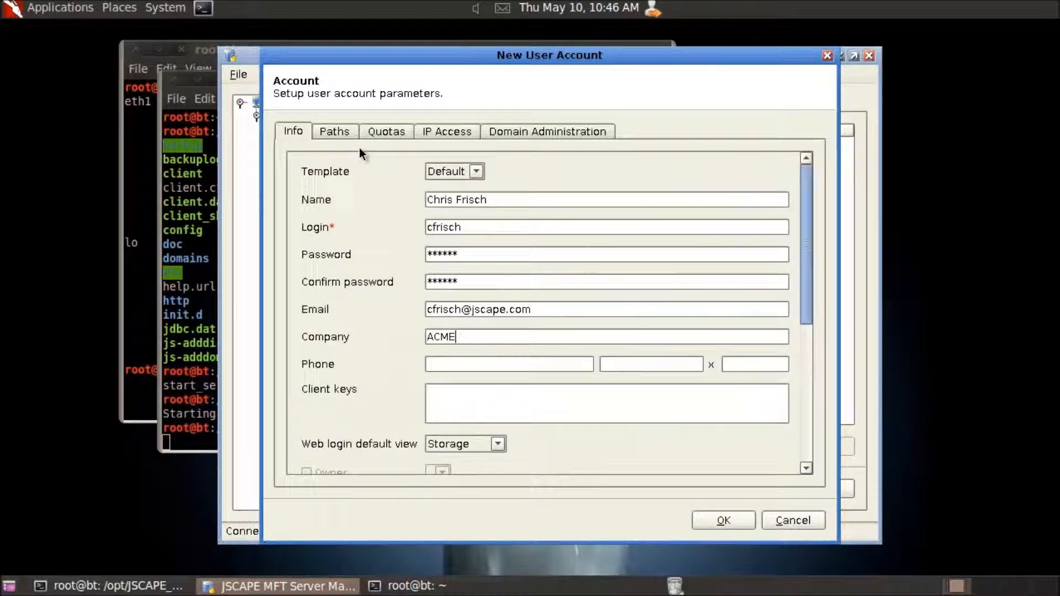
- Show the Paths tab with the root path and its full permissions
left_click(334, 132)
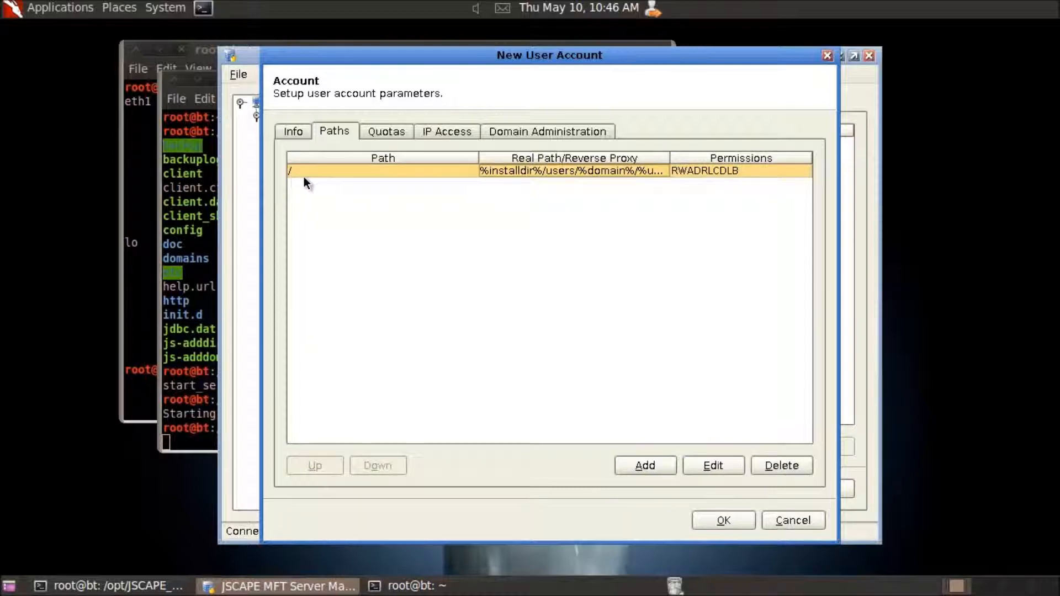
mouse_move(311, 183)
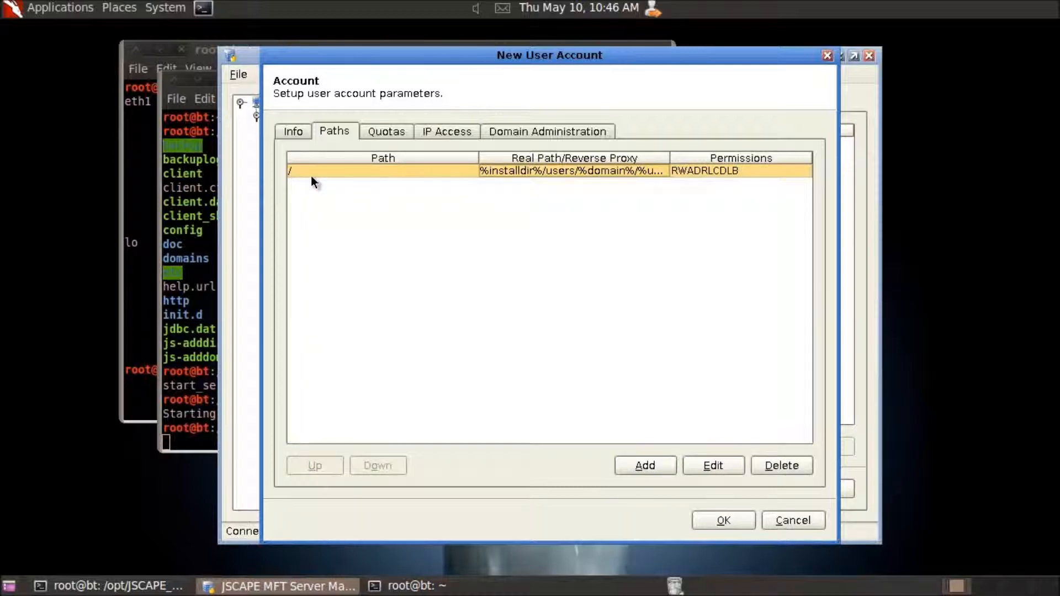
mouse_move(382, 148)
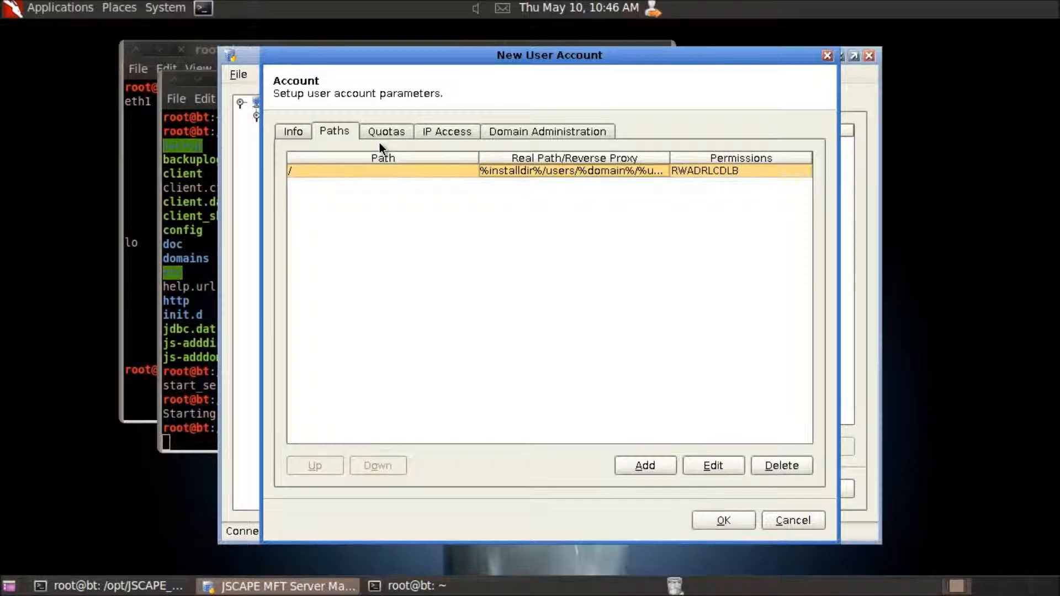
mouse_move(676, 503)
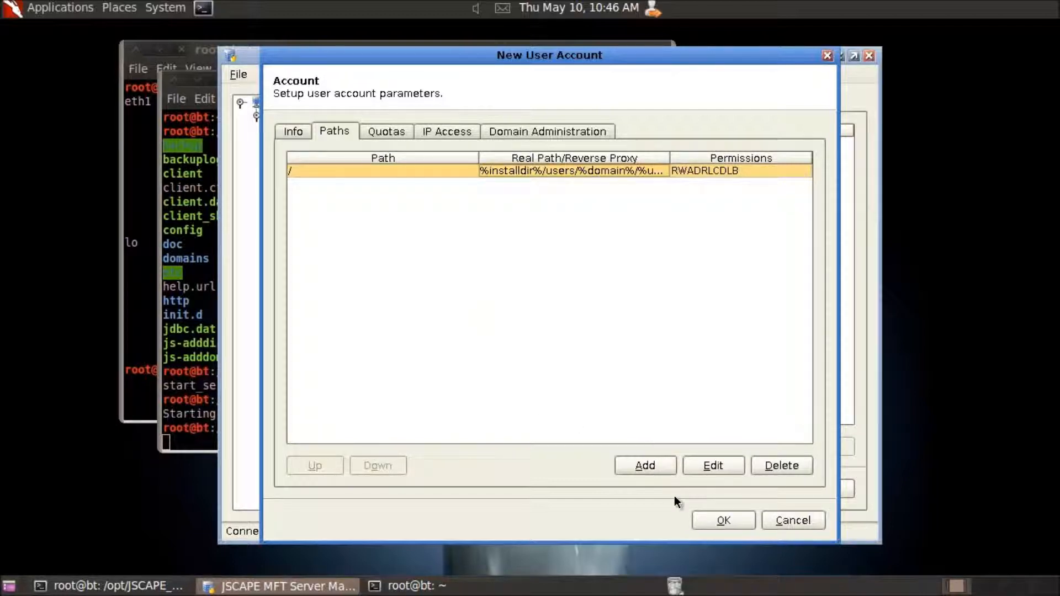
left_click(723, 521)
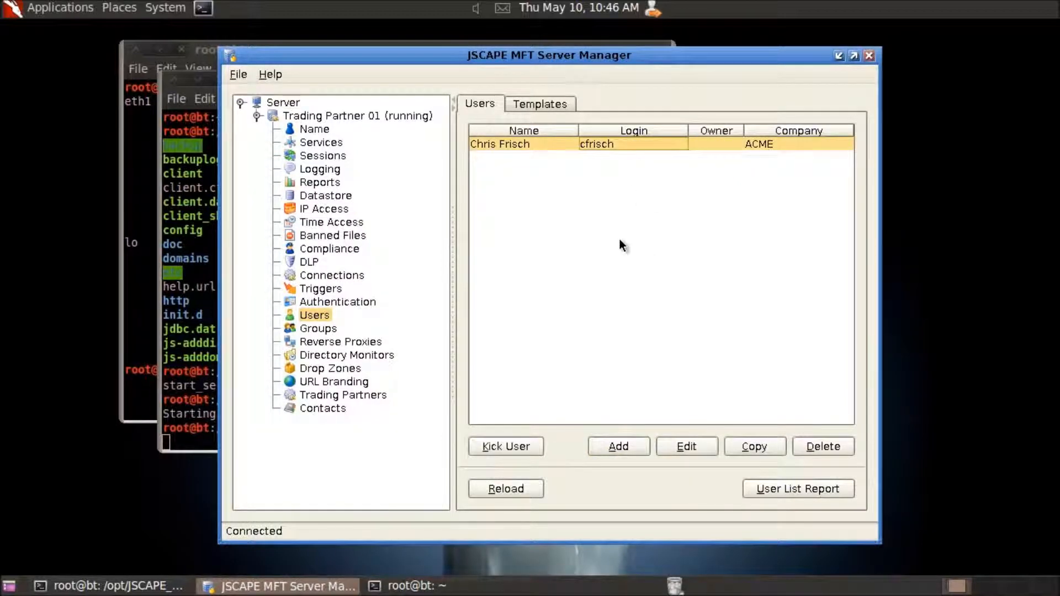
mouse_move(619, 238)
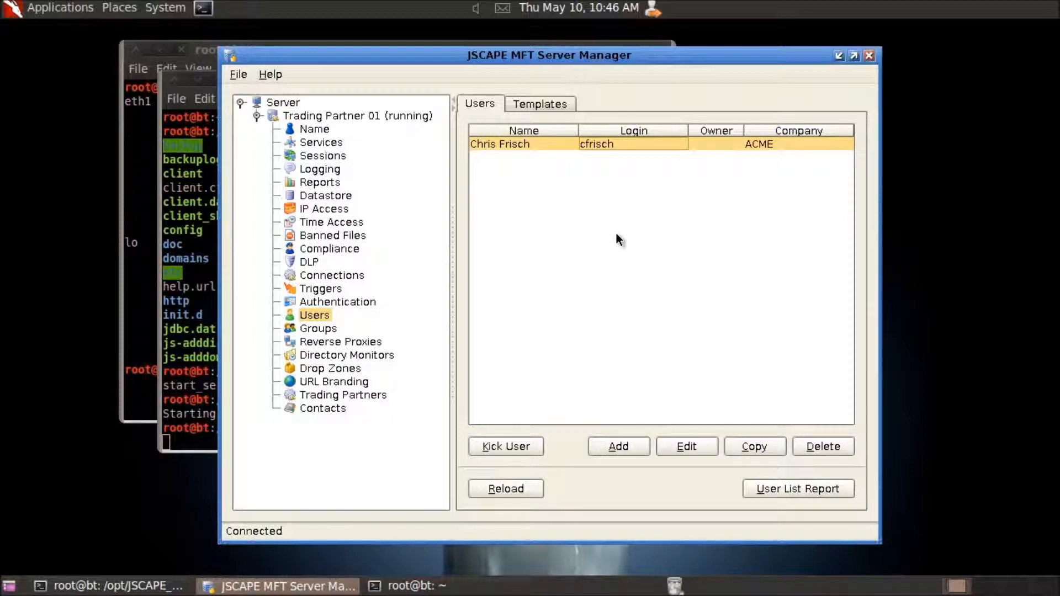
left_click(232, 56)
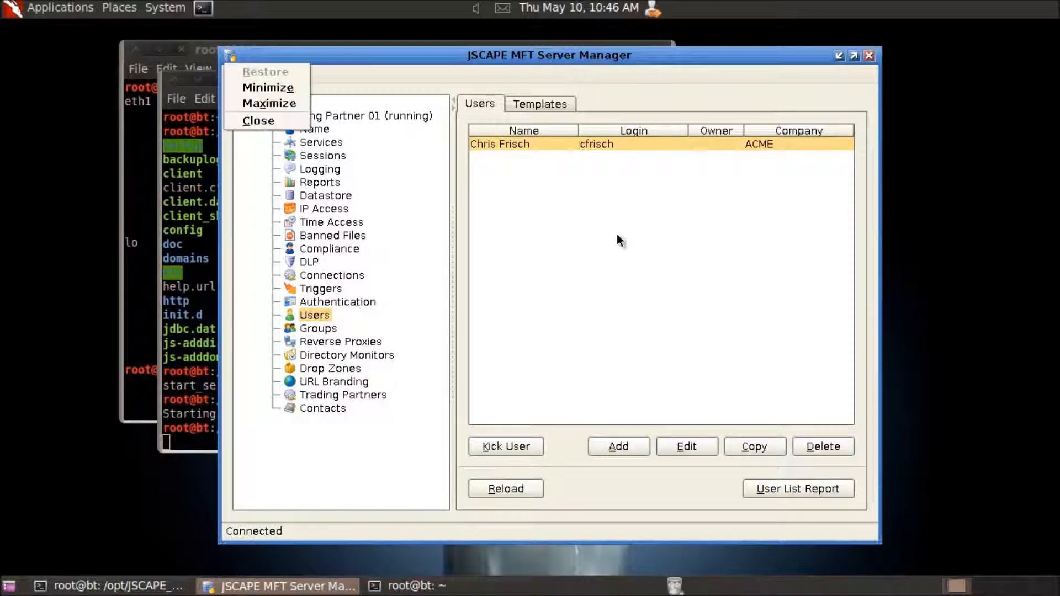
mouse_move(844, 570)
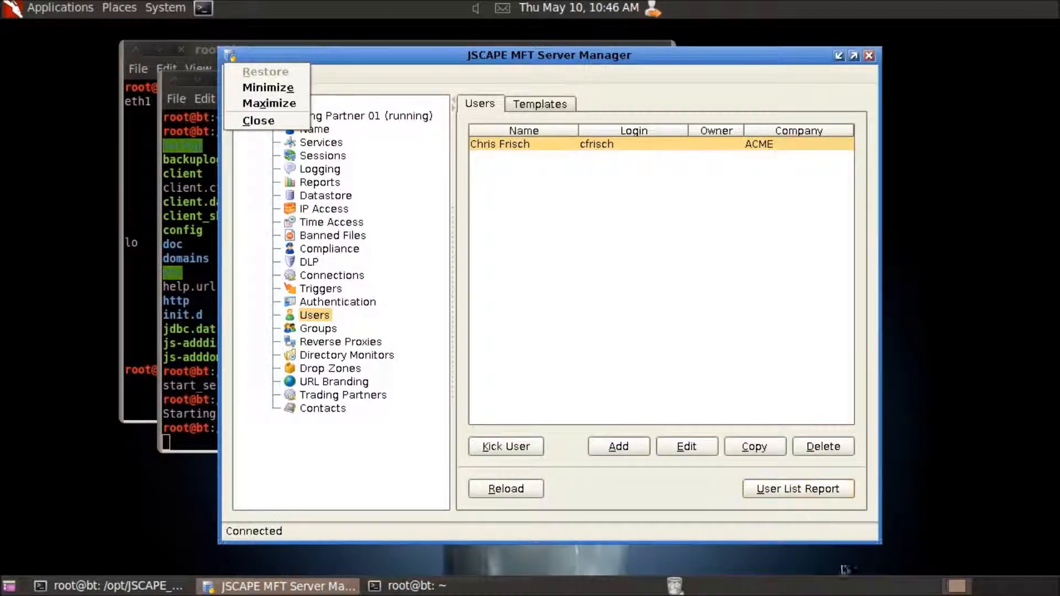
mouse_move(839, 567)
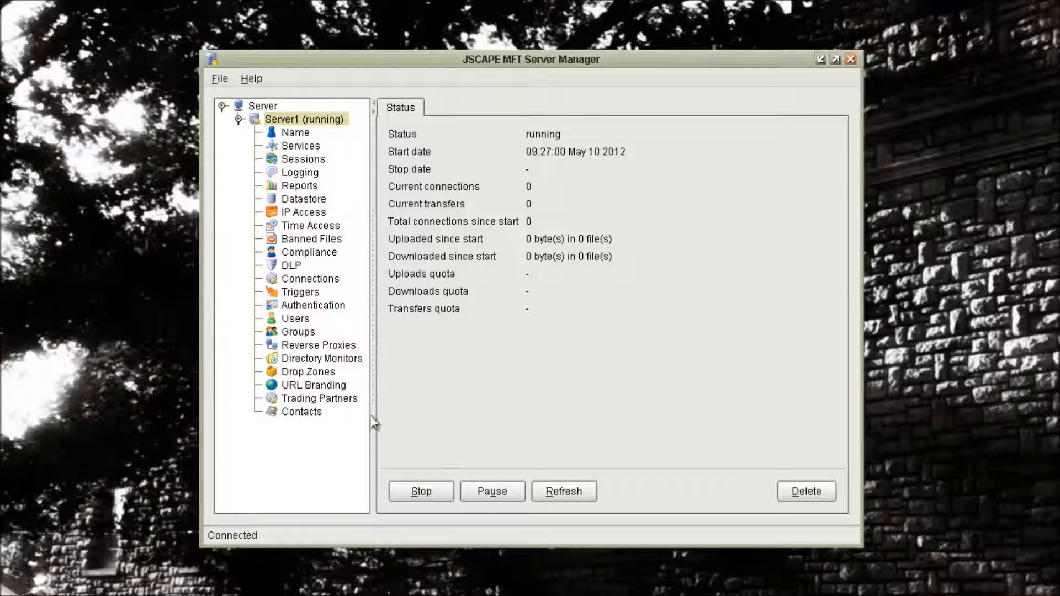
- Select Trading Partners under Server1 to show its empty partner list
left_click(319, 399)
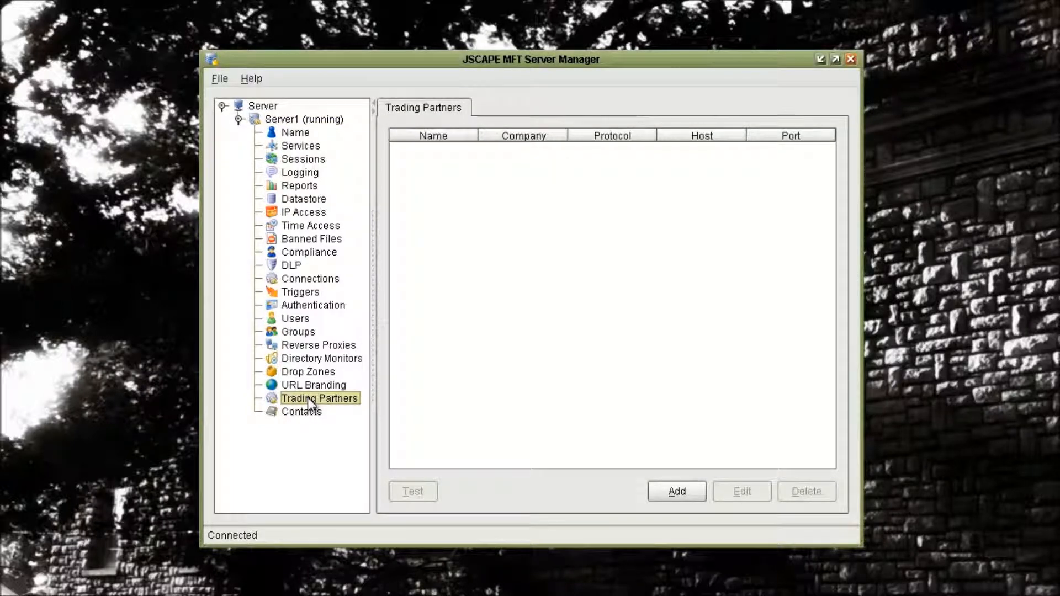
mouse_move(329, 407)
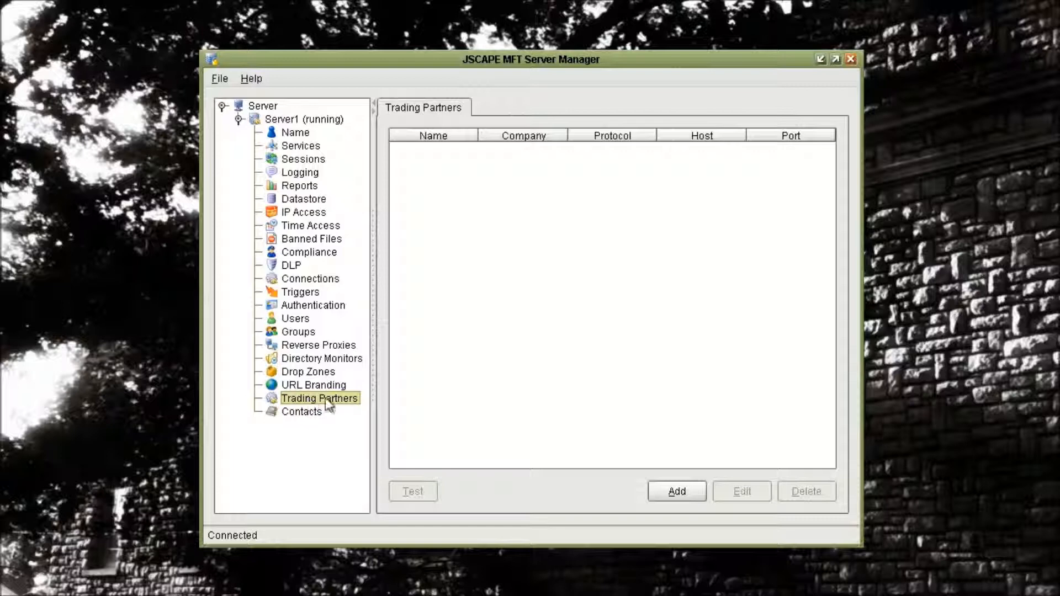
- Start a new trading partner and keep FTP as its protocol
left_click(676, 492)
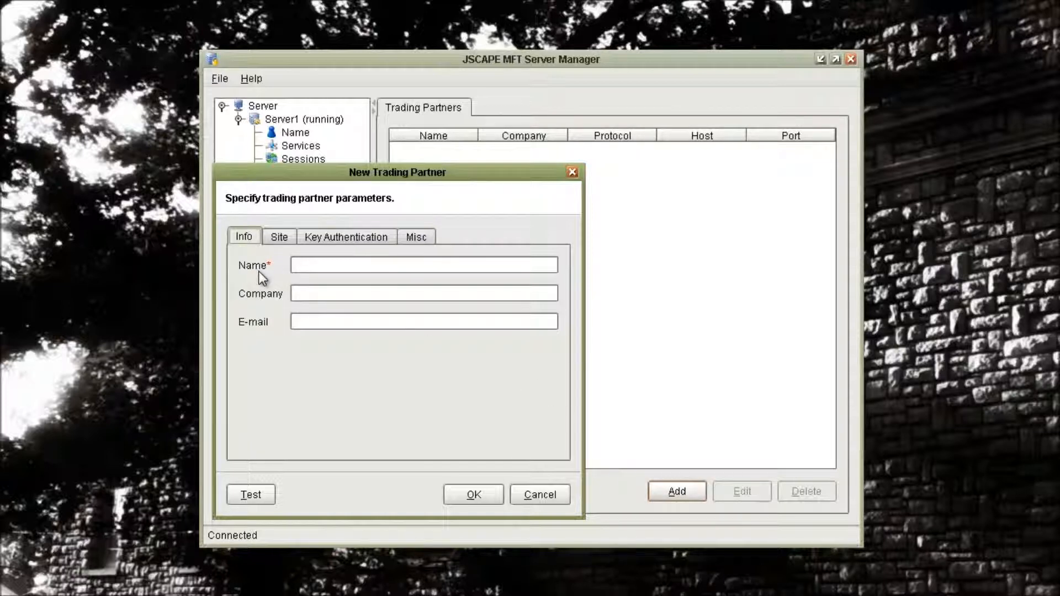
left_click(279, 237)
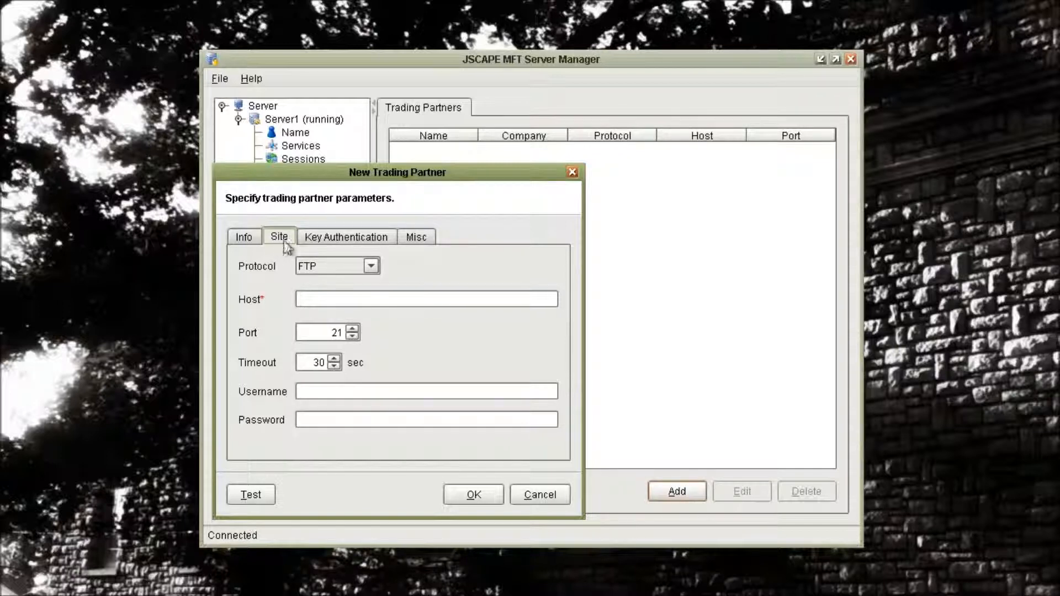
left_click(371, 265)
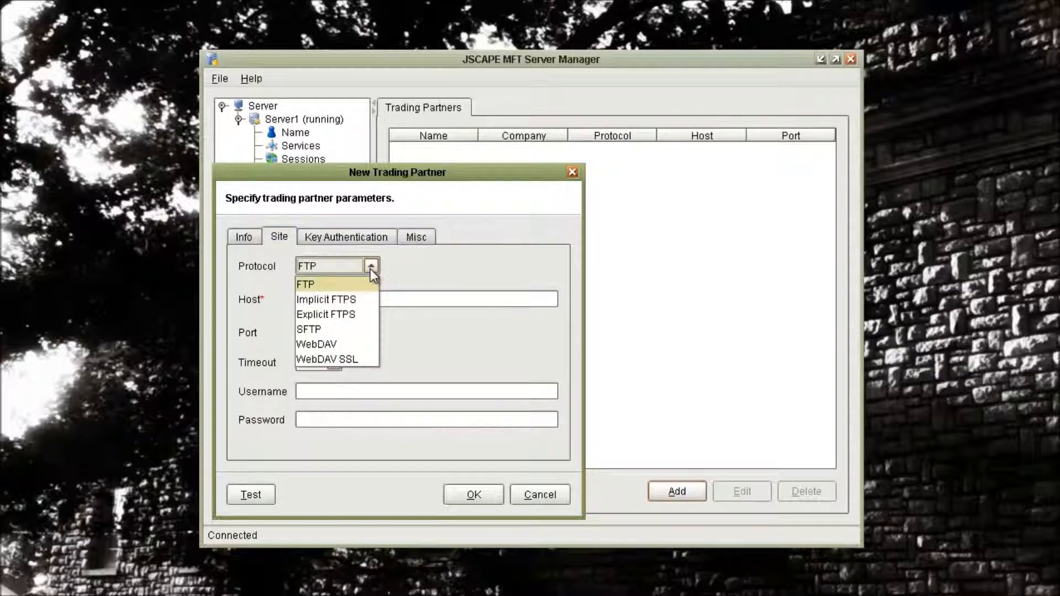
left_click(305, 284)
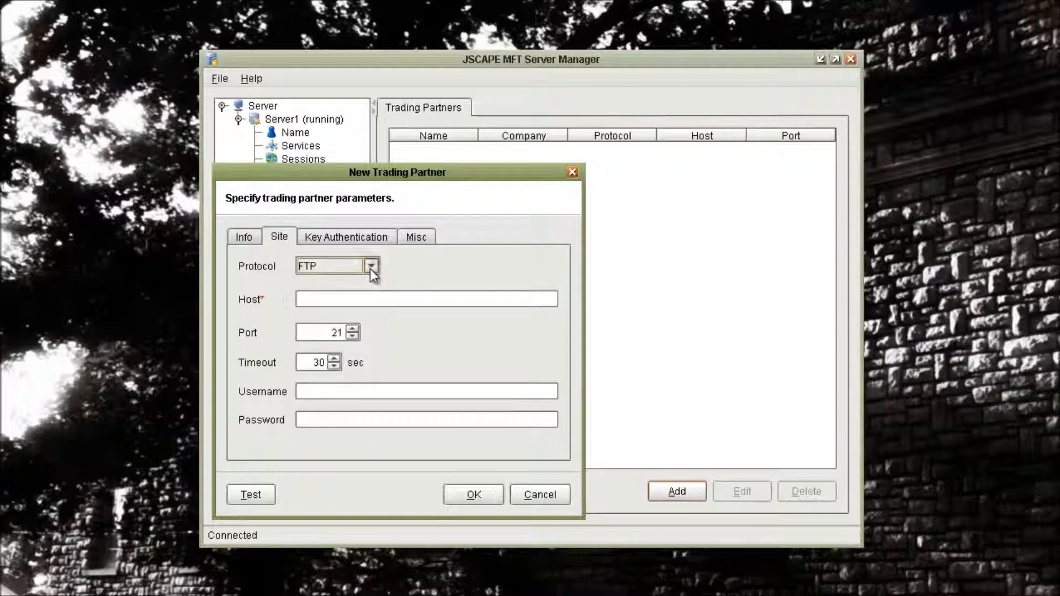
- Review the Key Authentication and Misc settings, then return to the Info fields
left_click(346, 237)
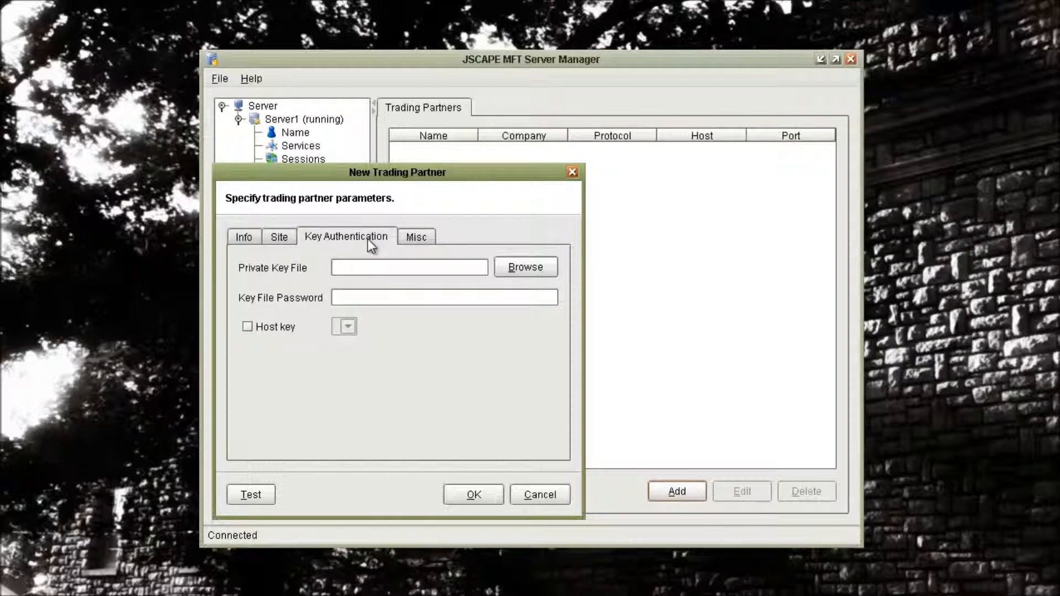
left_click(248, 327)
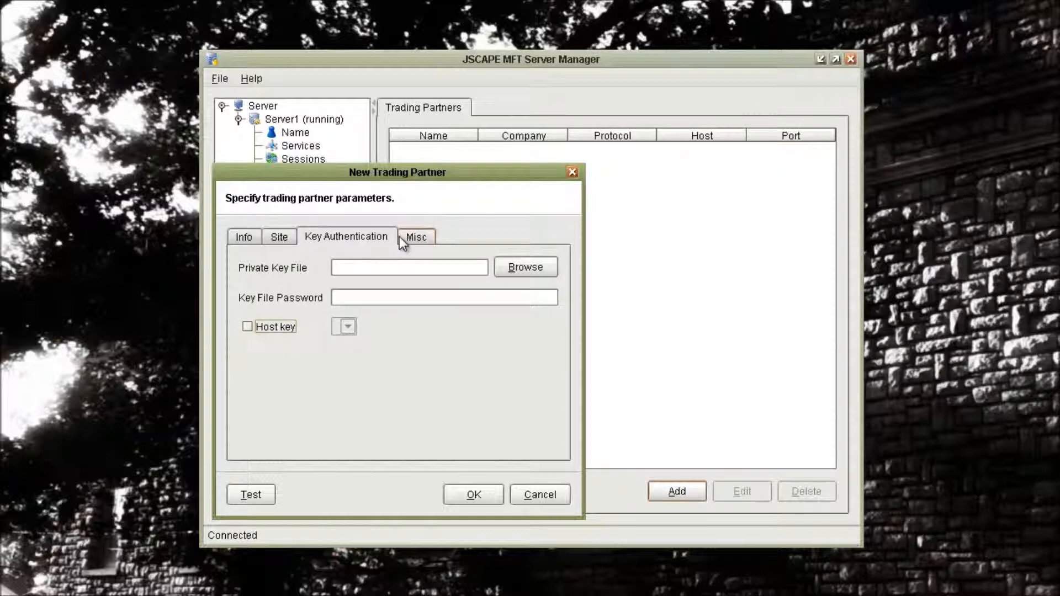
left_click(416, 237)
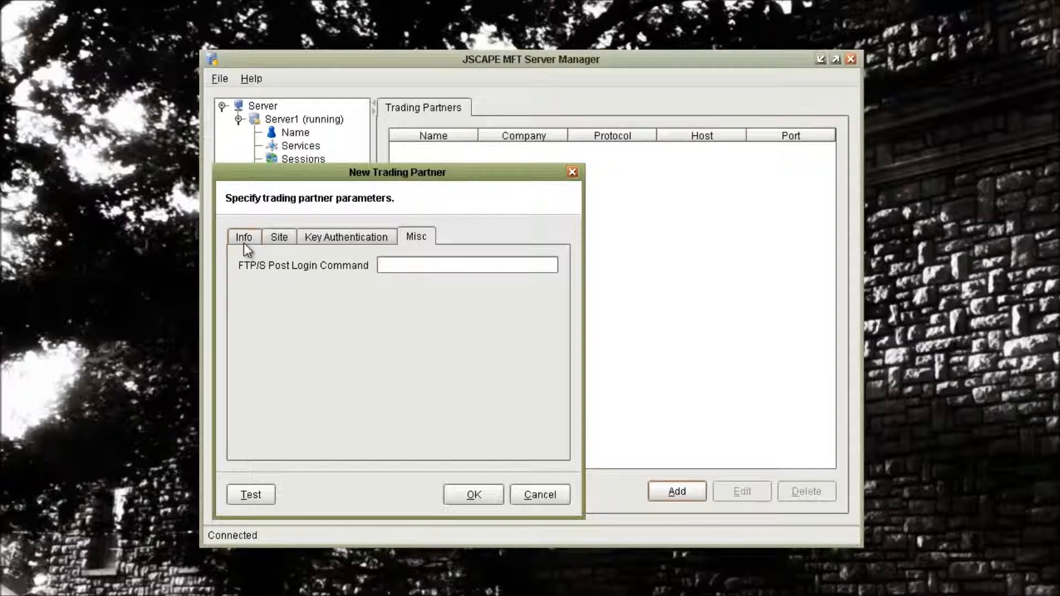
left_click(244, 237)
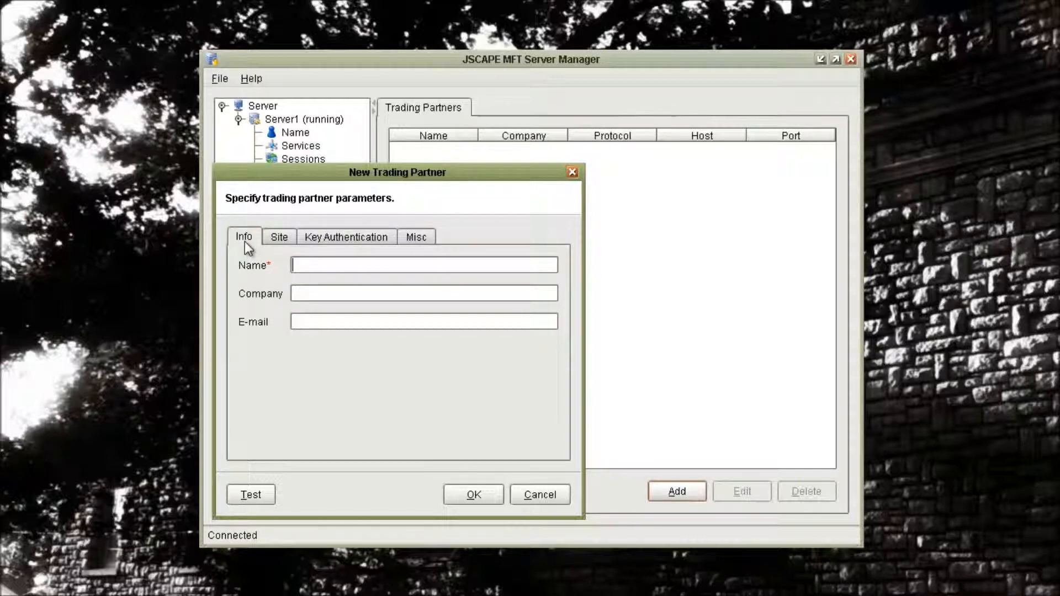
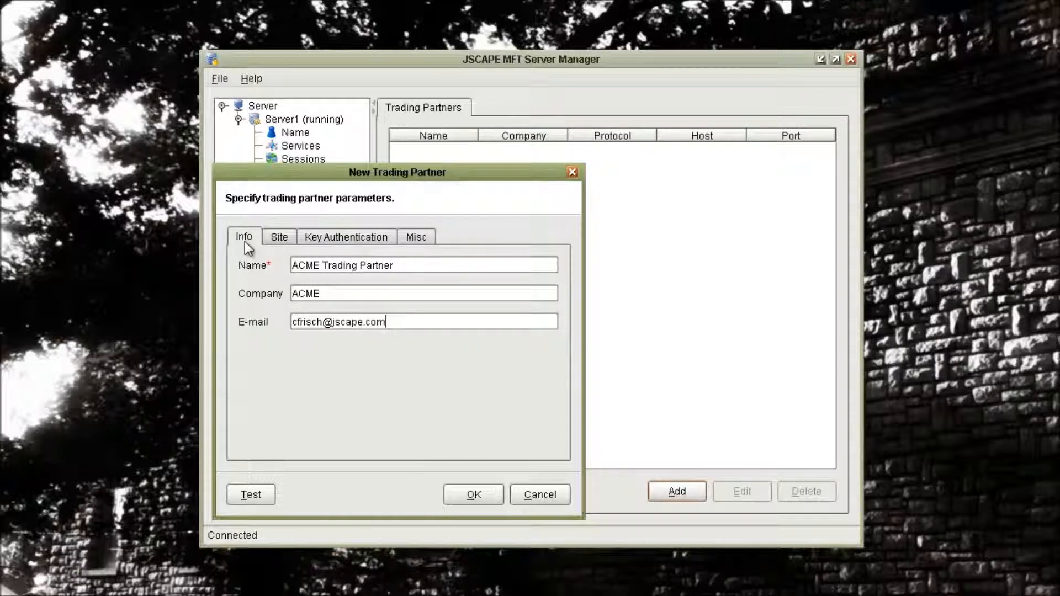
left_click(278, 237)
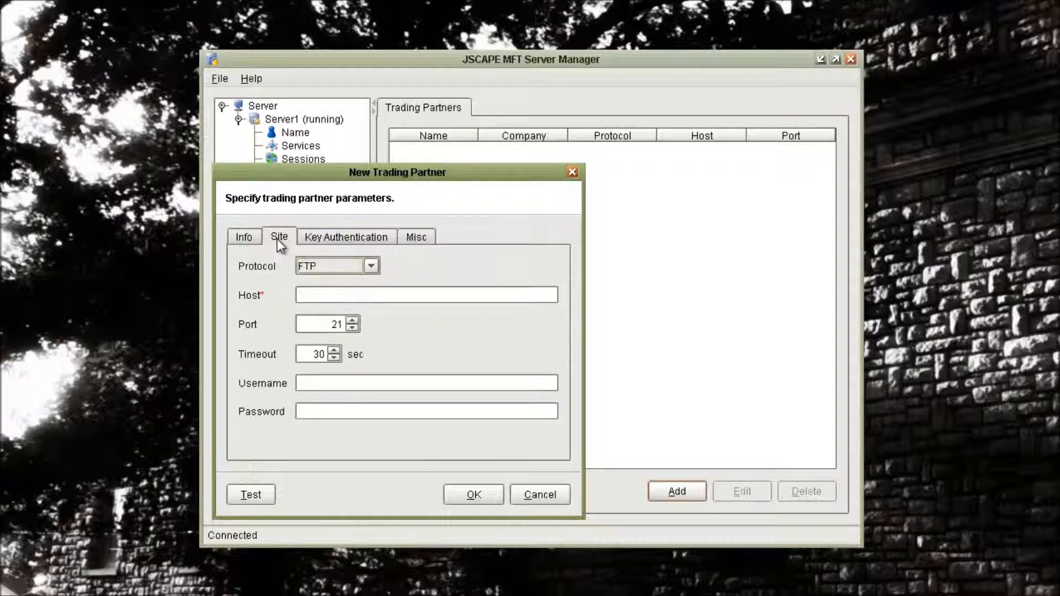
left_click(370, 265)
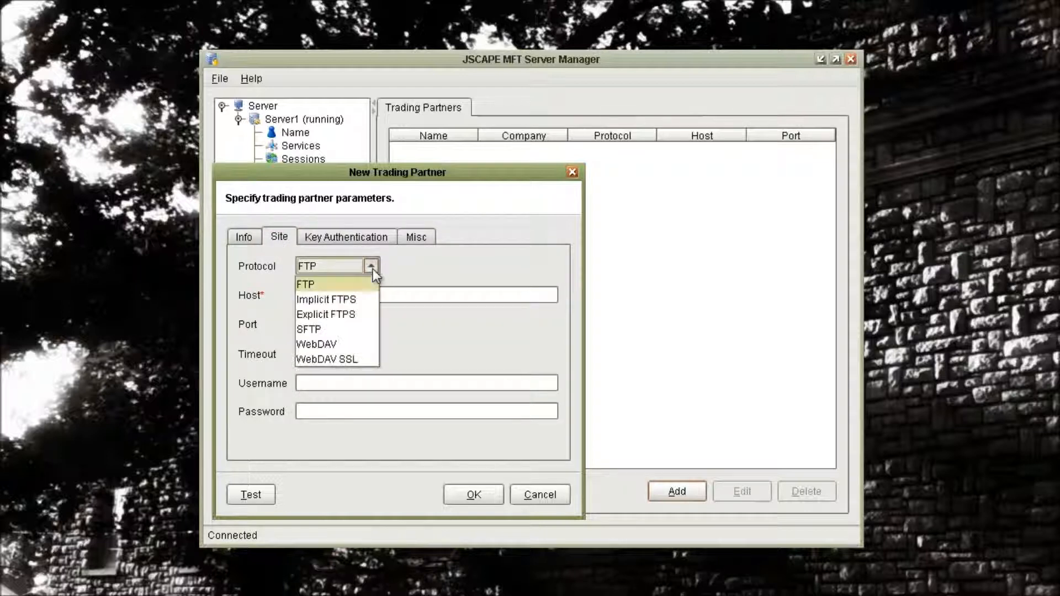
mouse_move(327, 300)
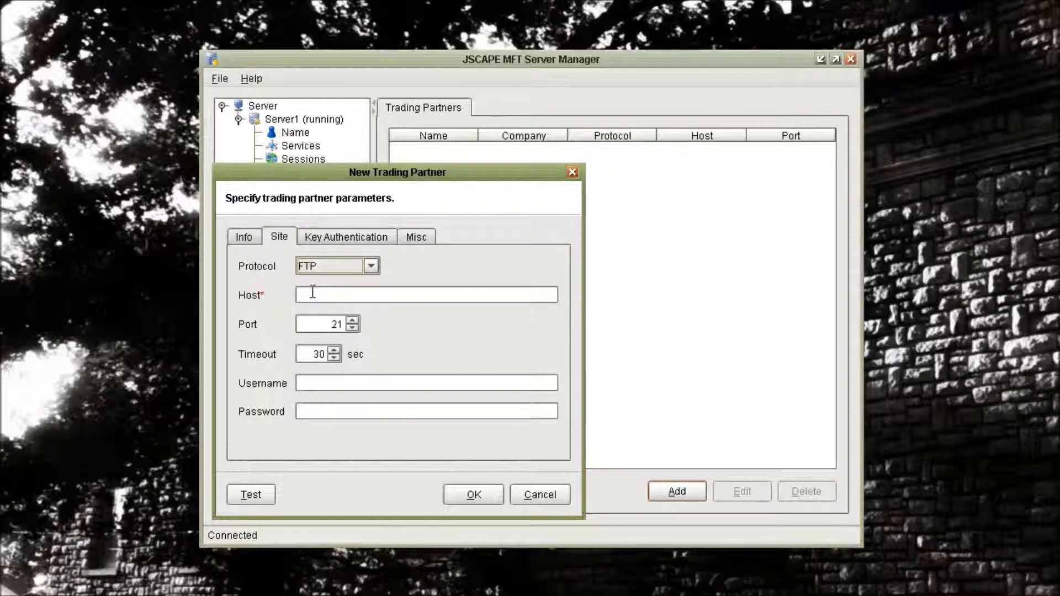
type("192.168.1.7")
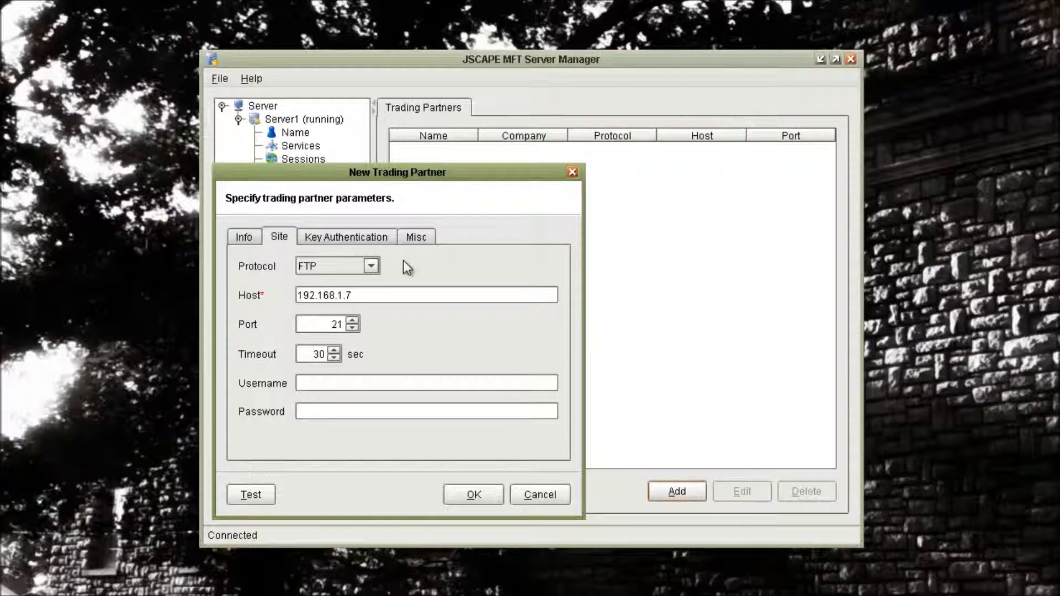
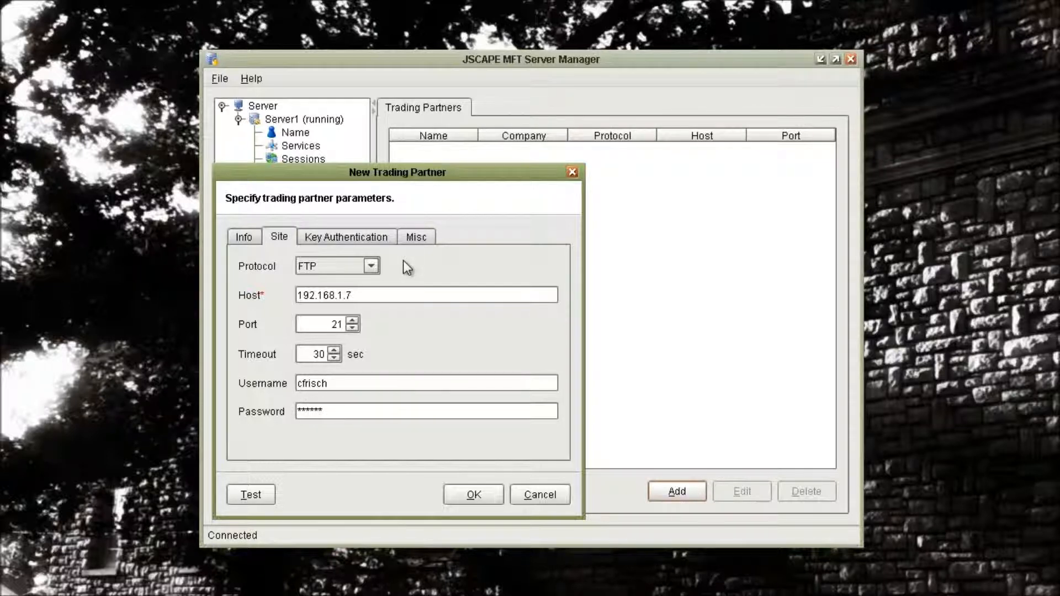
left_click(346, 237)
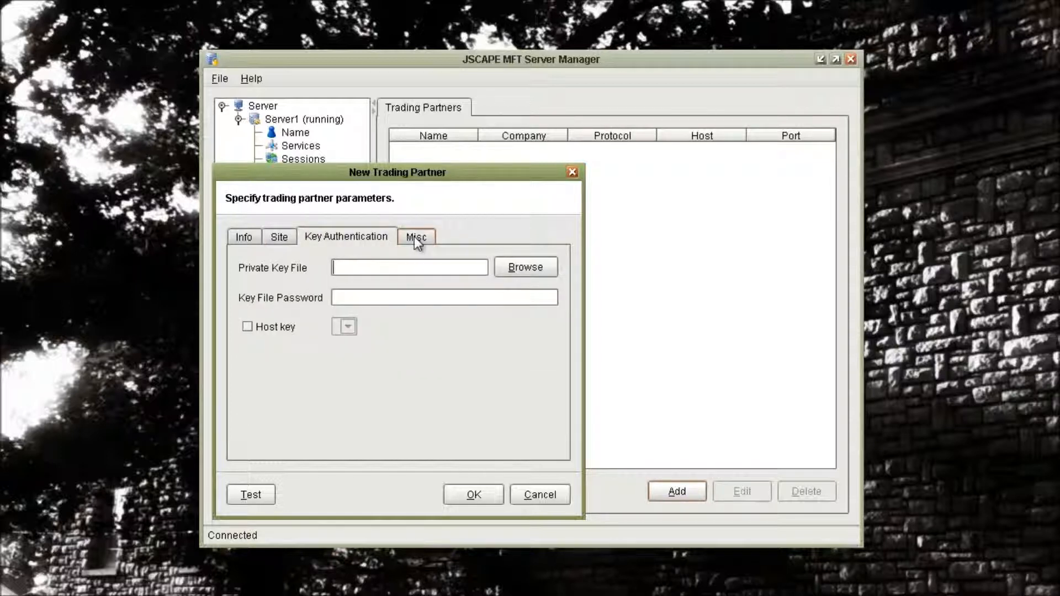
left_click(416, 237)
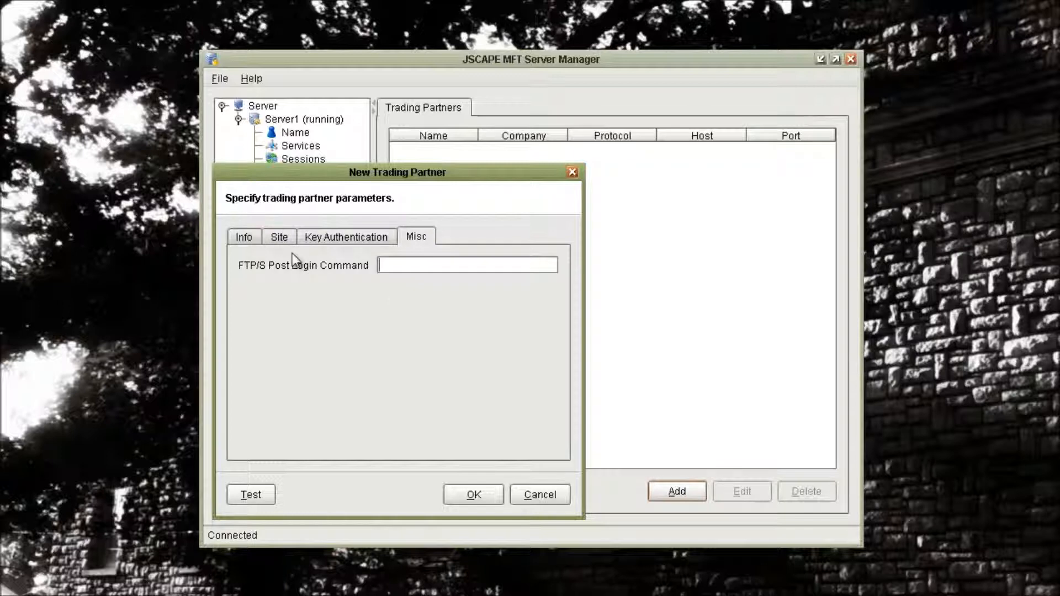
left_click(278, 237)
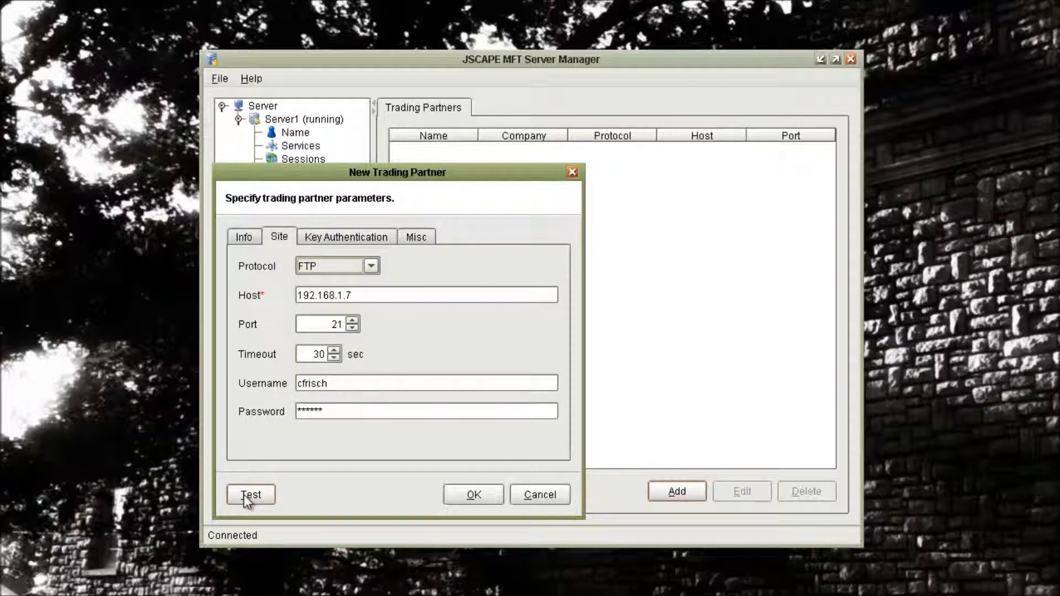
- Run a passing connection test, then save ACME Trading Partner
left_click(250, 495)
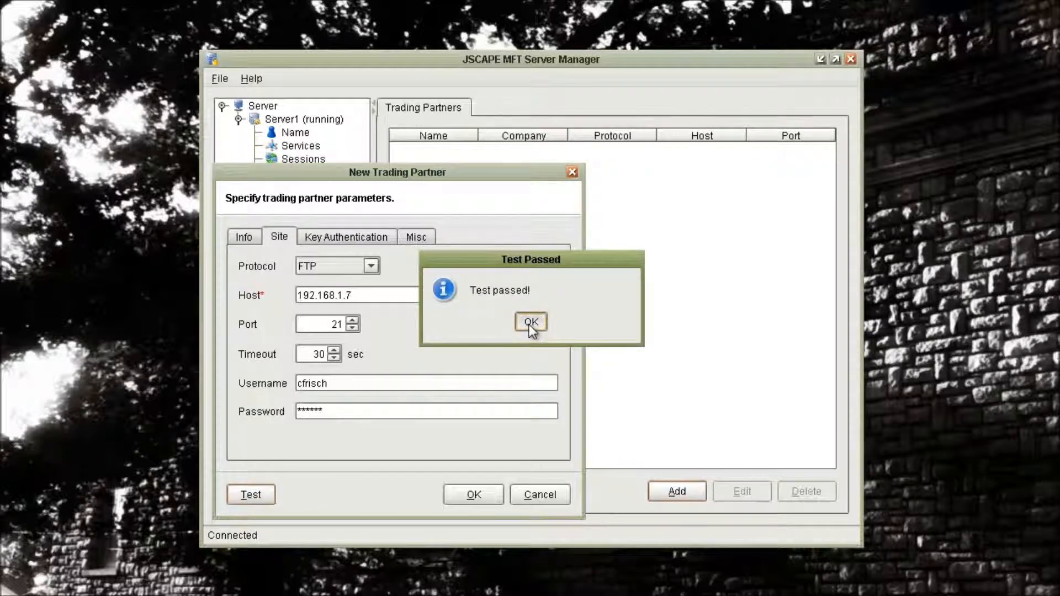
left_click(530, 321)
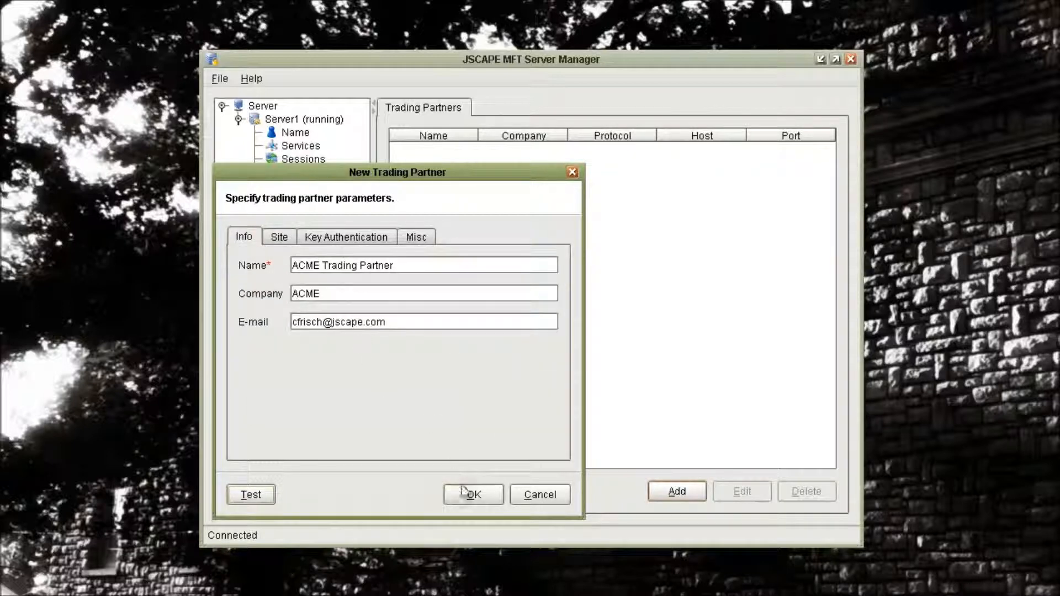
left_click(473, 494)
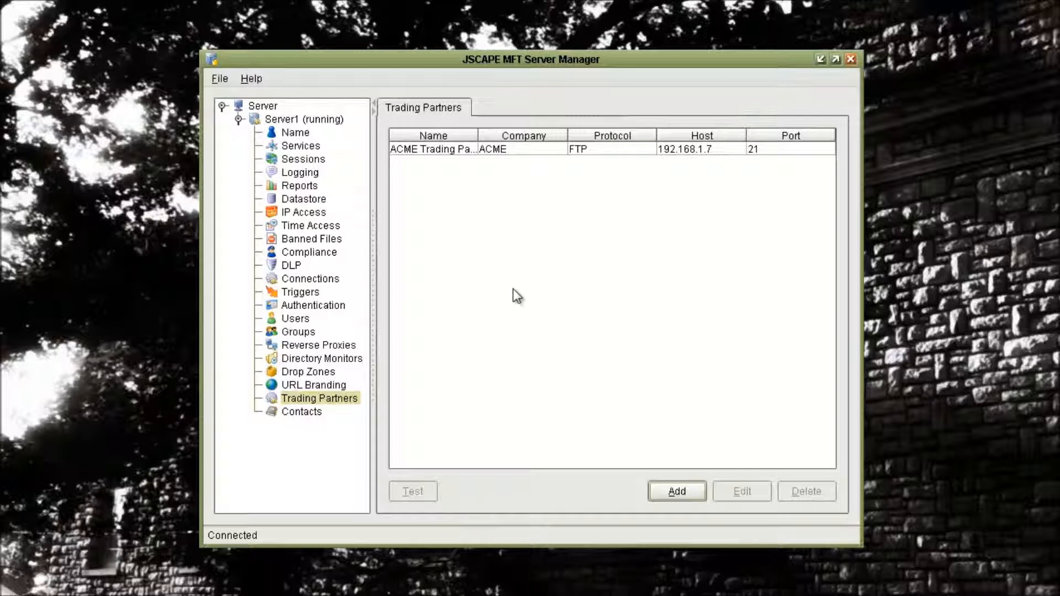
- Select ACME Trading Partner in the list and confirm its connection test passes
left_click(433, 149)
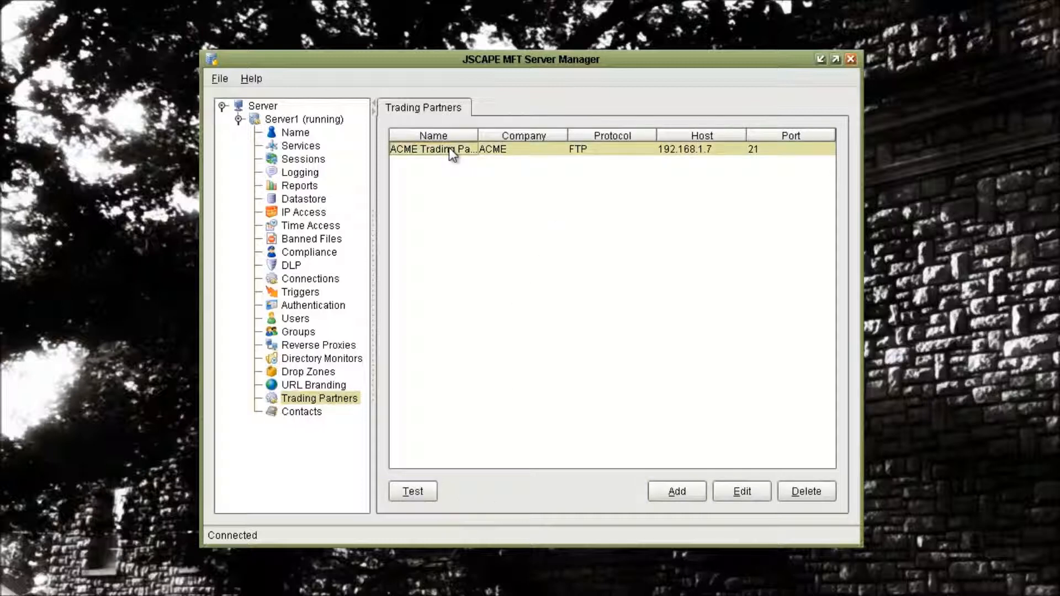
mouse_move(716, 191)
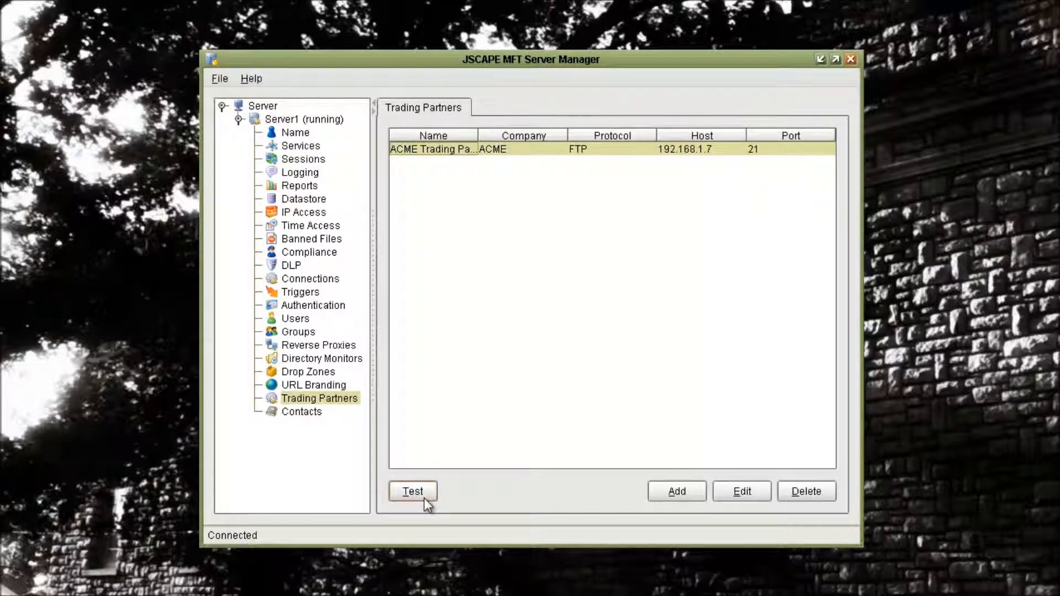
left_click(413, 492)
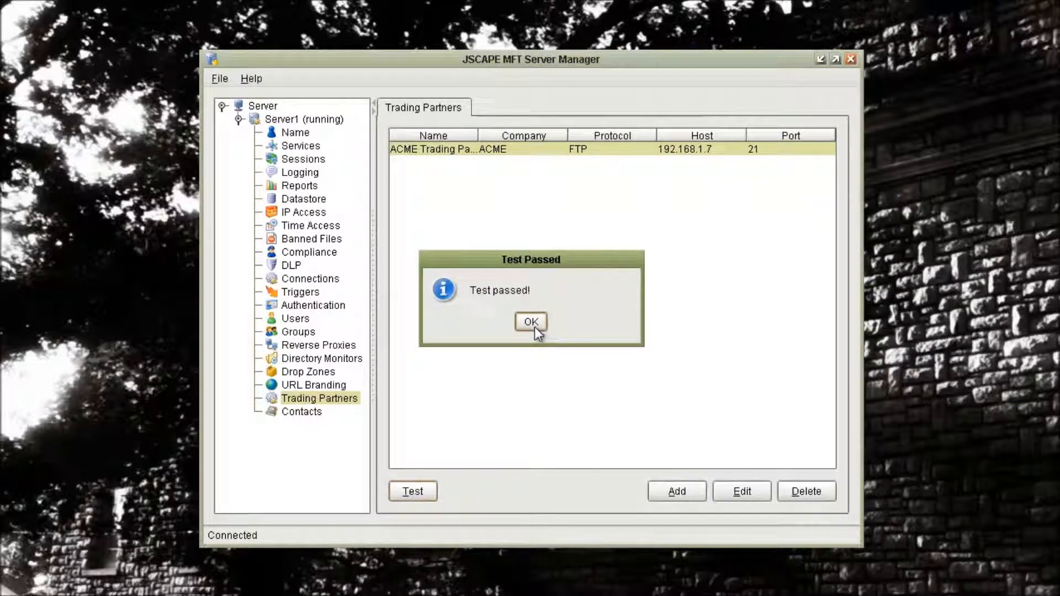
left_click(530, 322)
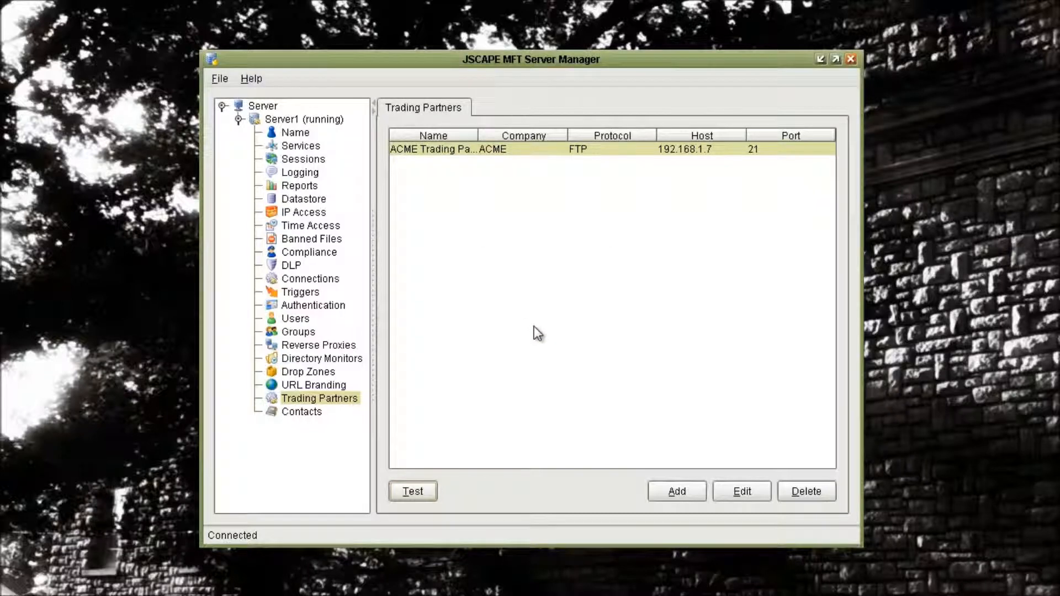